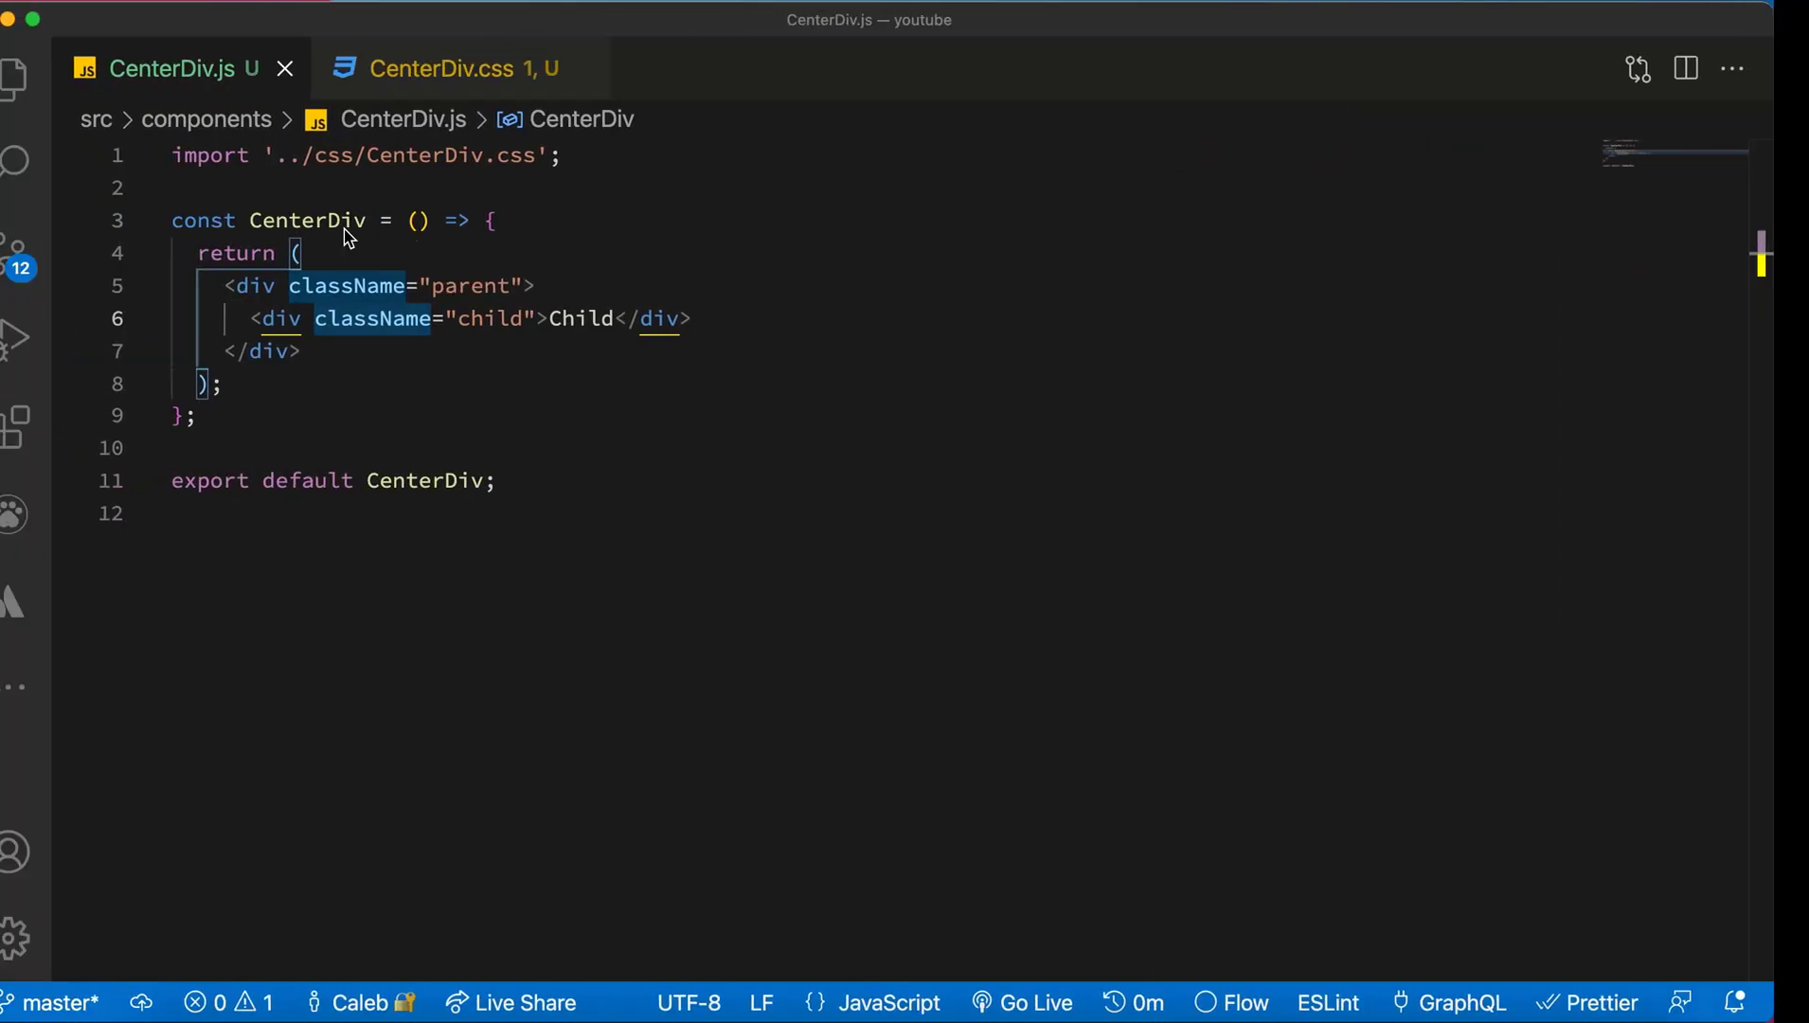
Switch to CenterDiv.css and start a new line inside the .parent rule.
click(464, 68)
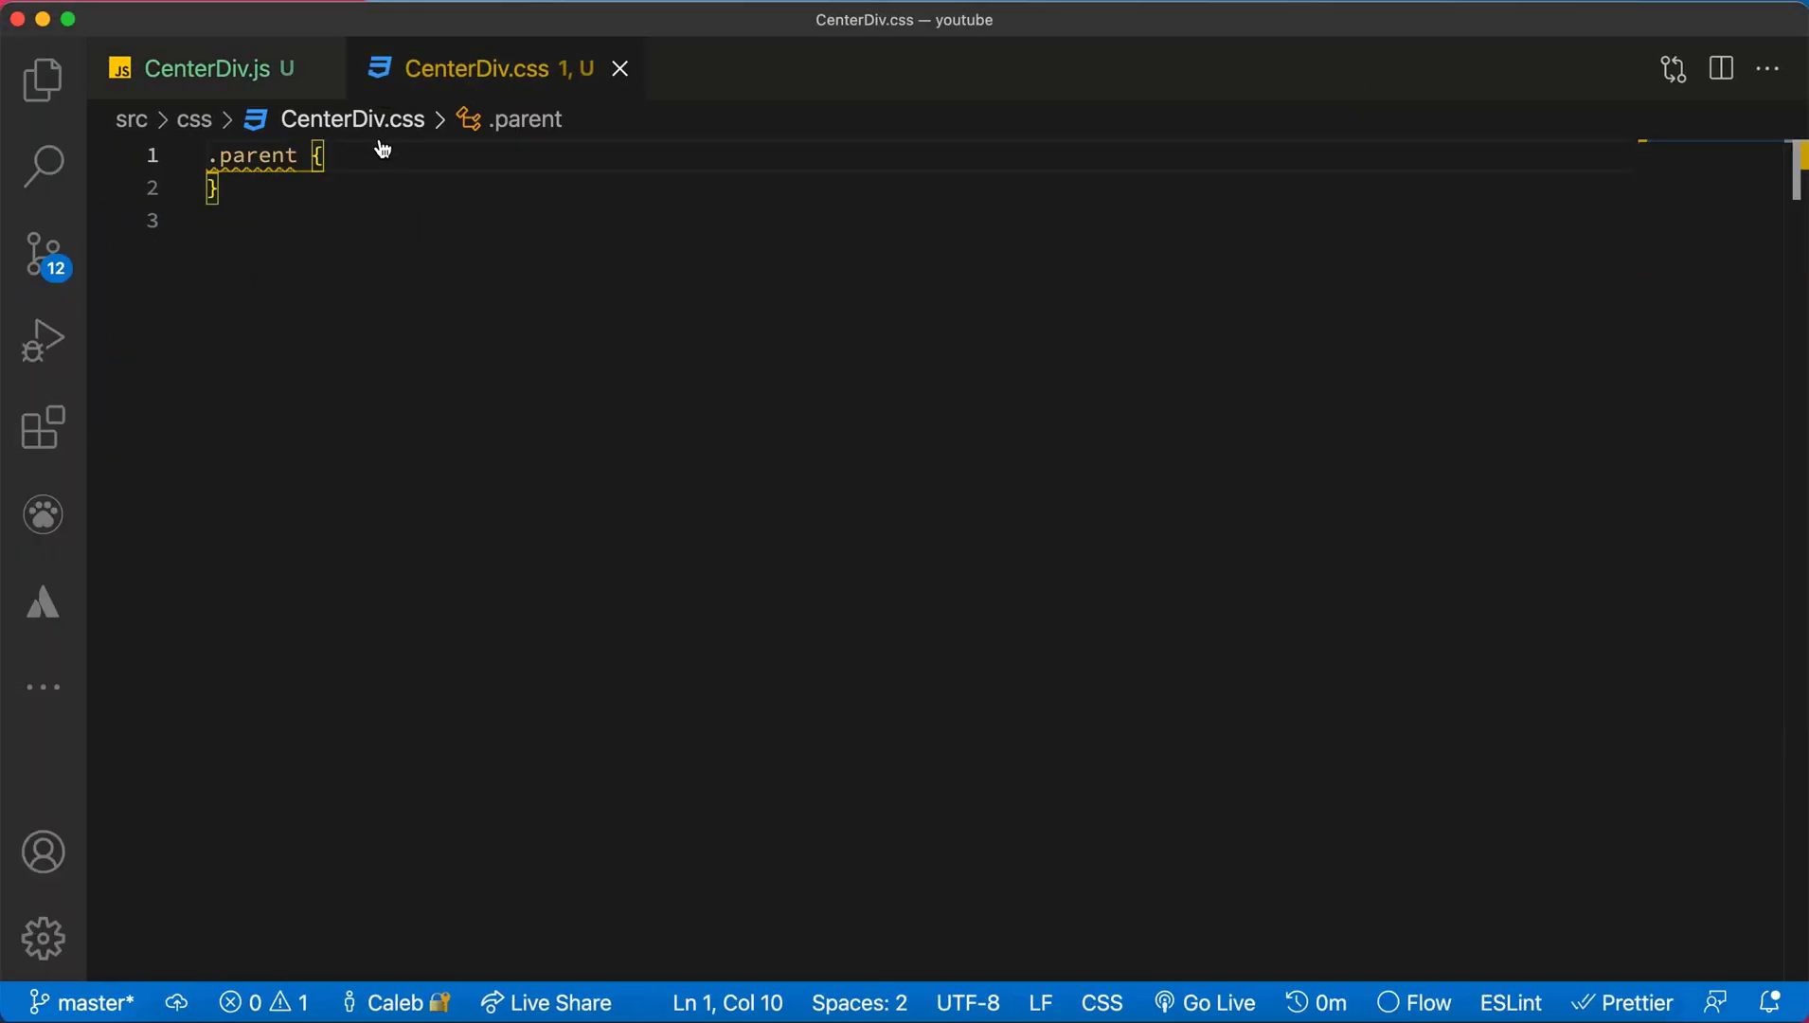
key(Return)
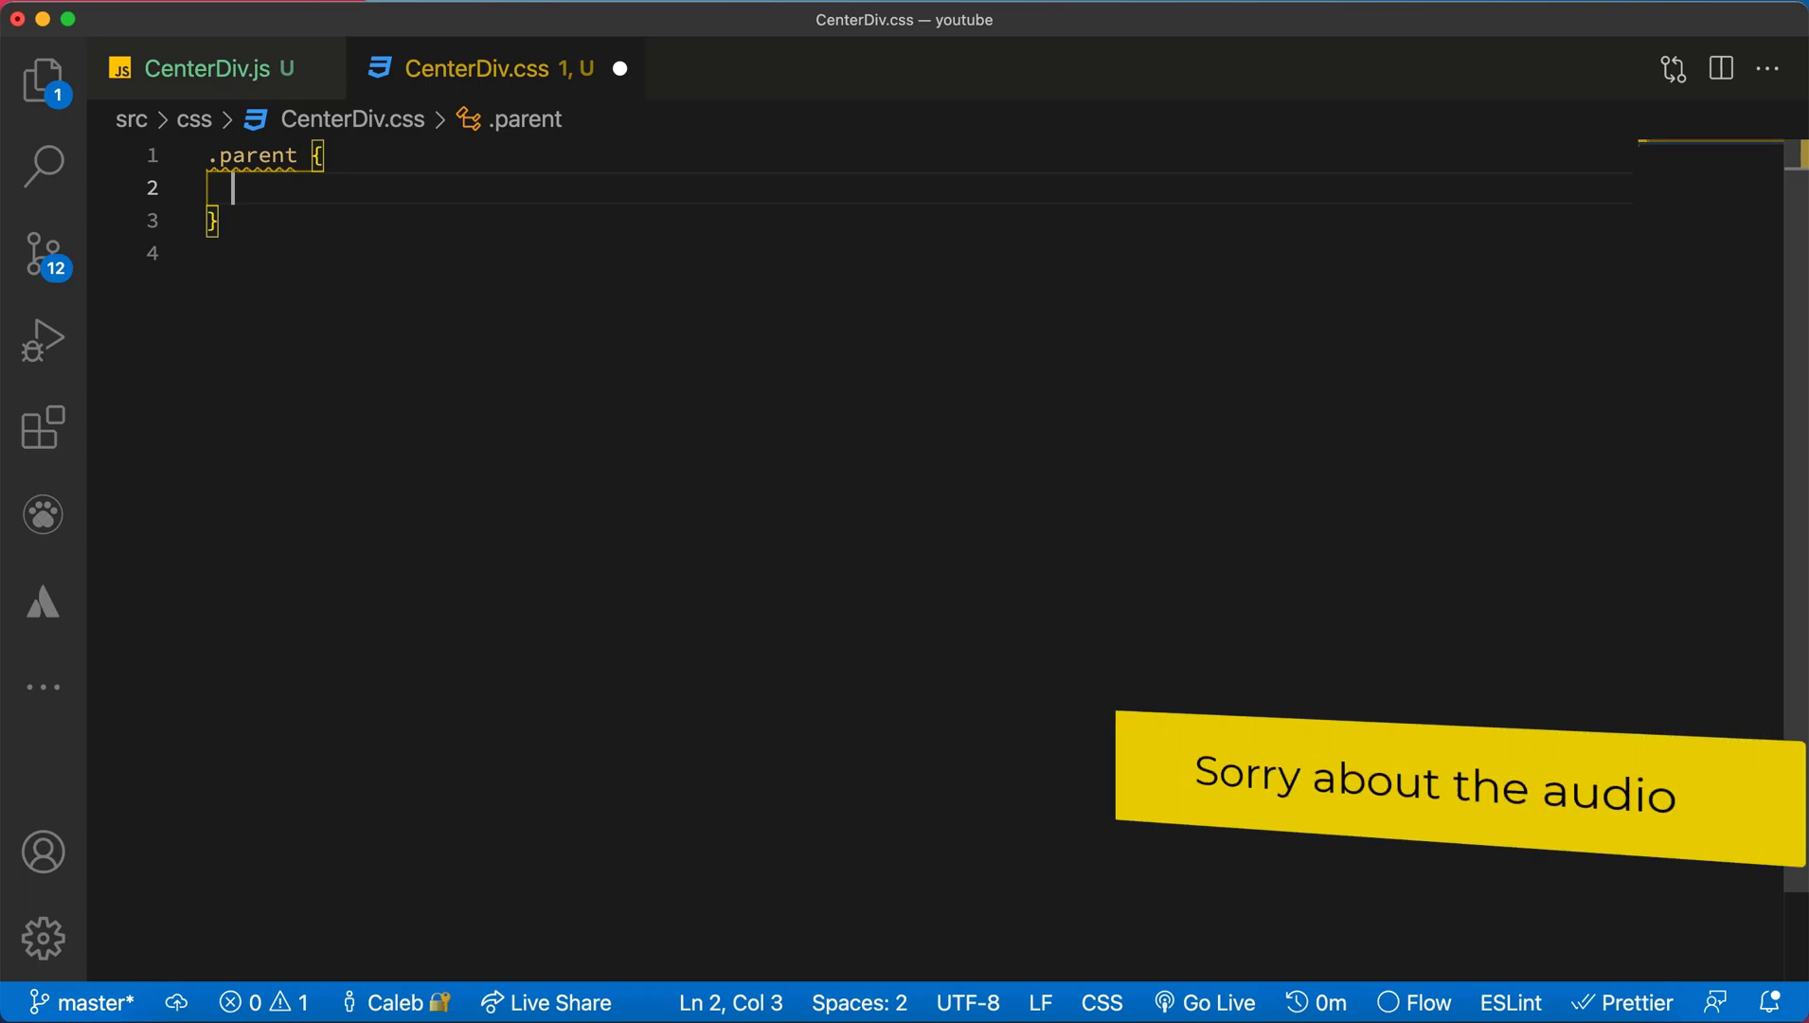
Begin the flex centering declarations in .parent, typing 'display:'.
text(display: flex;)
text(justify-content: center;)
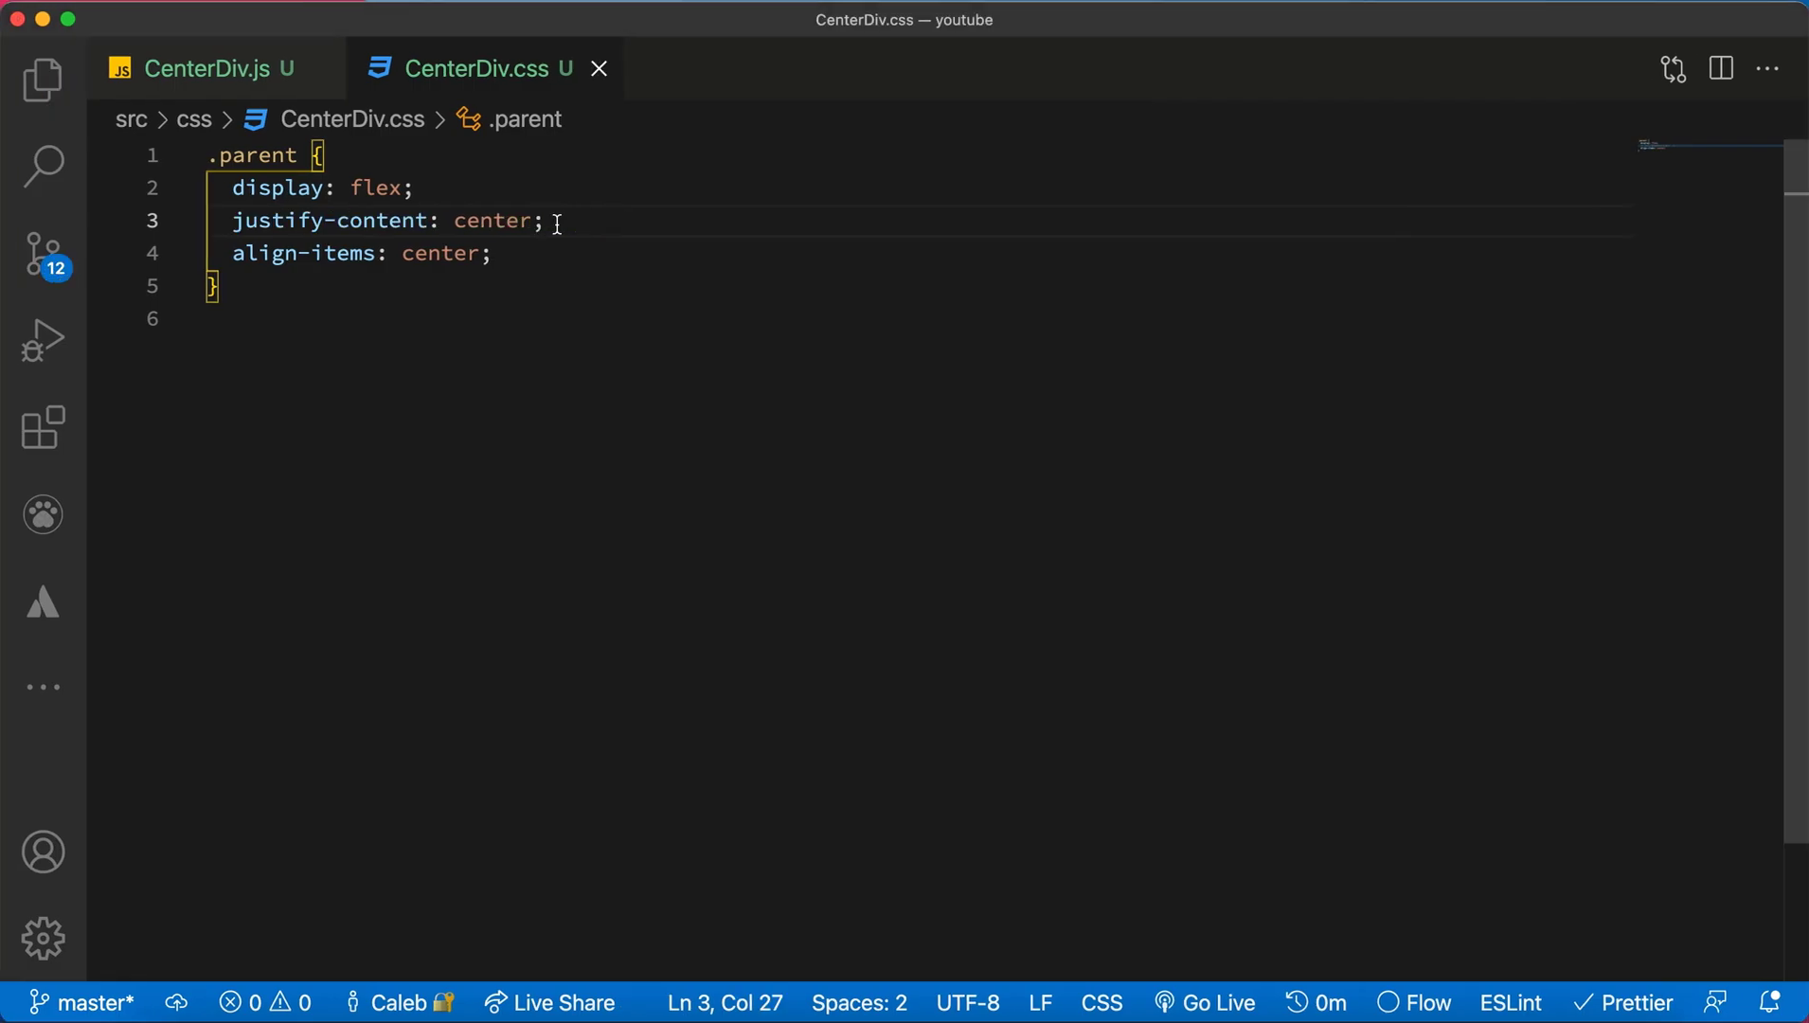
mouse_move(1077, 305)
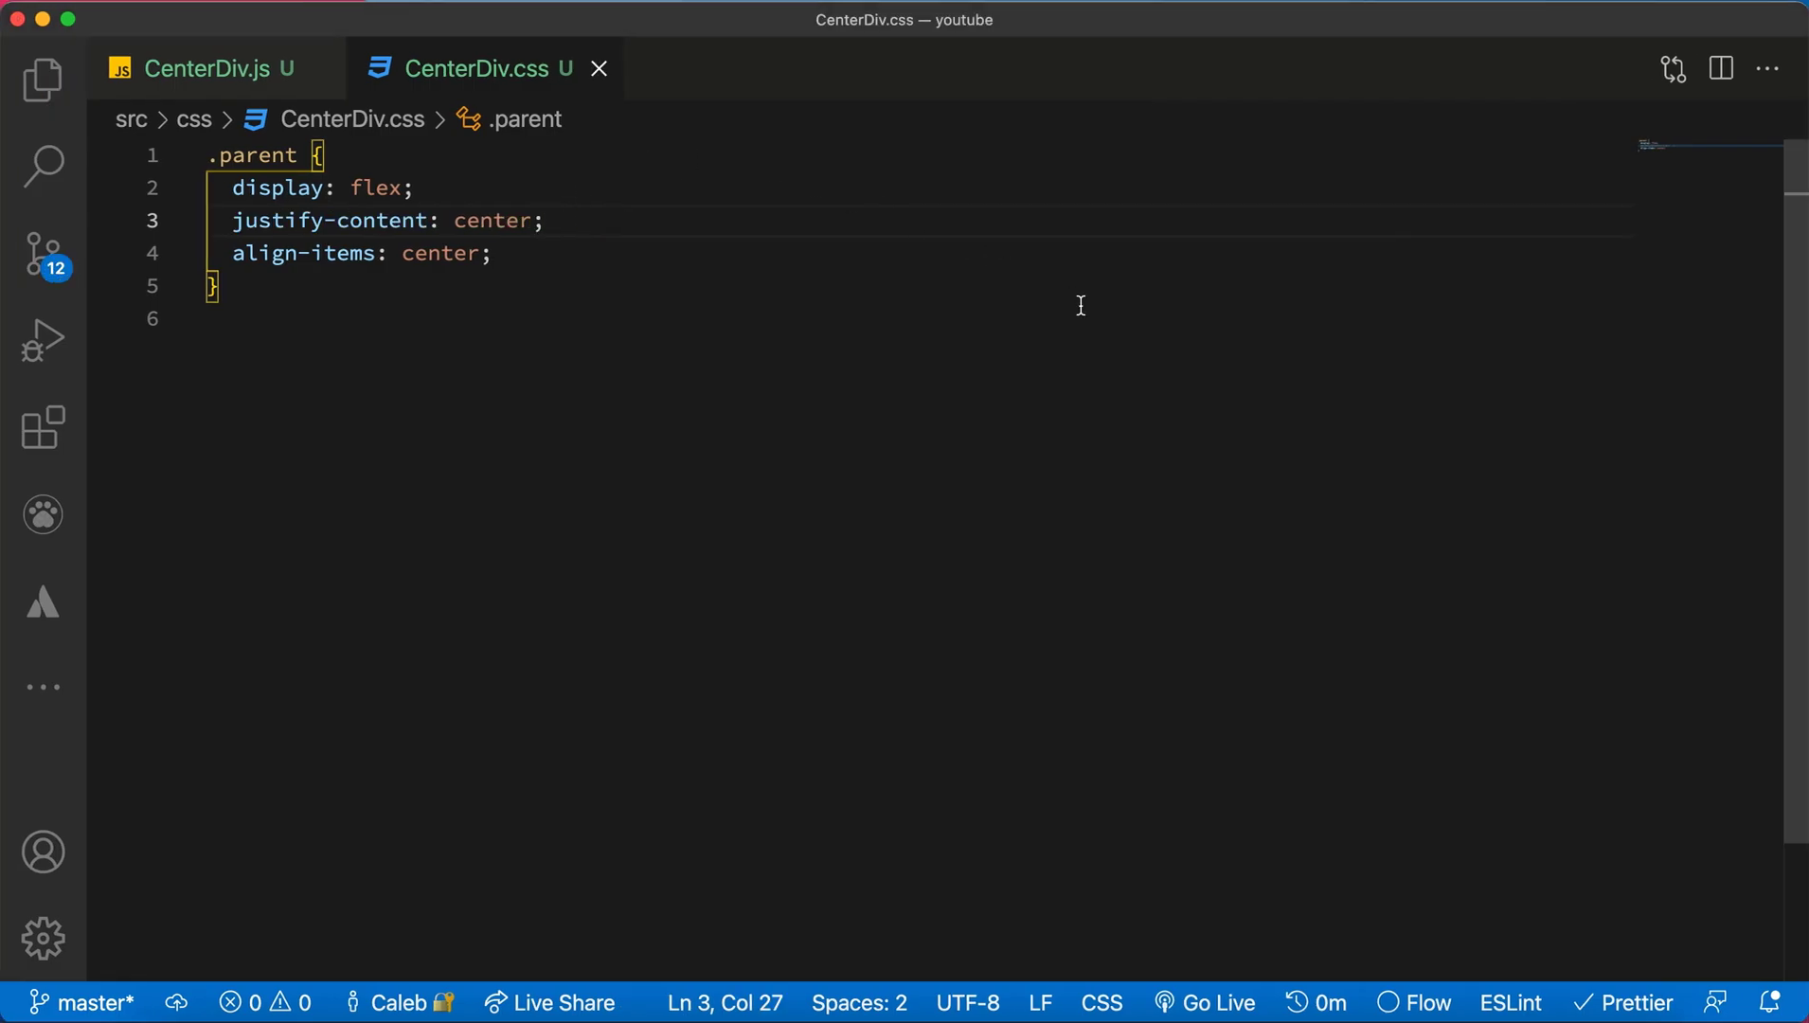